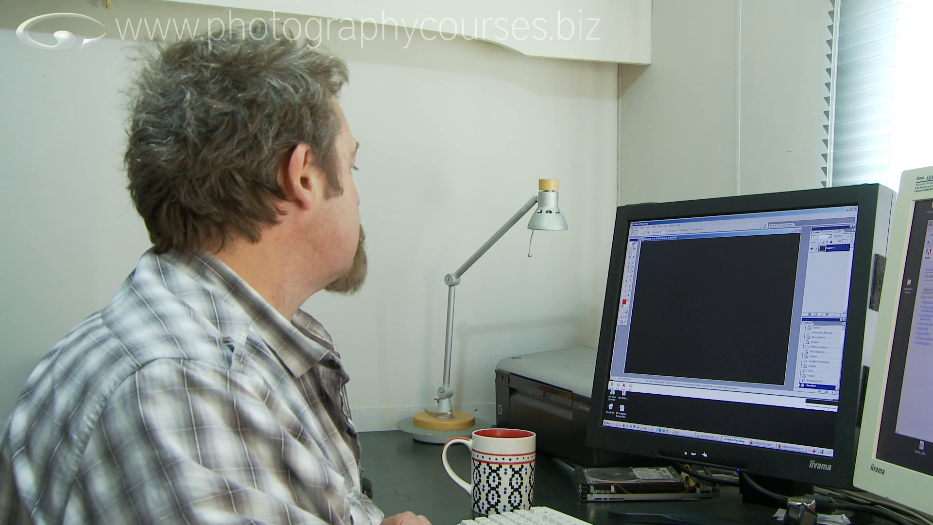
# - Browse the Select menu commands, dismiss them, and reveal the marquee tool's shape variants
pyautogui.click(161, 26)
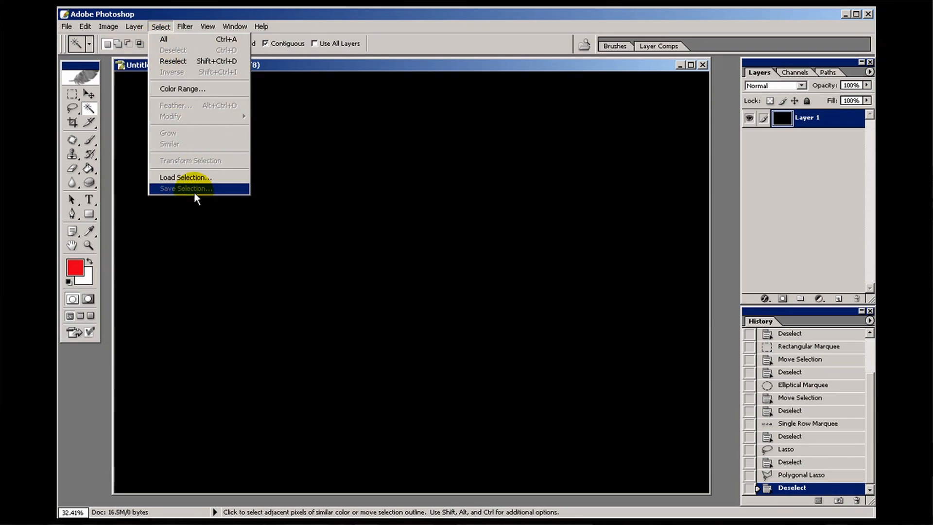
pyautogui.moveTo(168, 153)
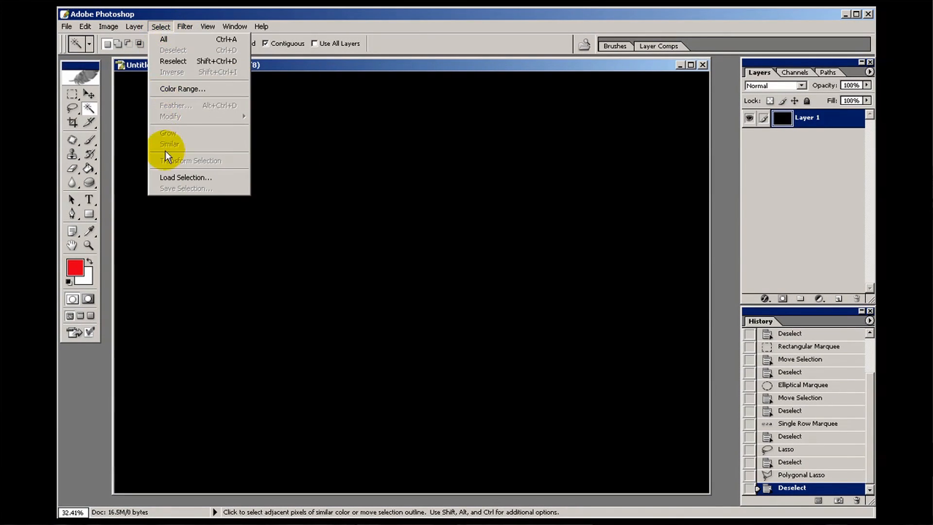
pyautogui.moveTo(185, 145)
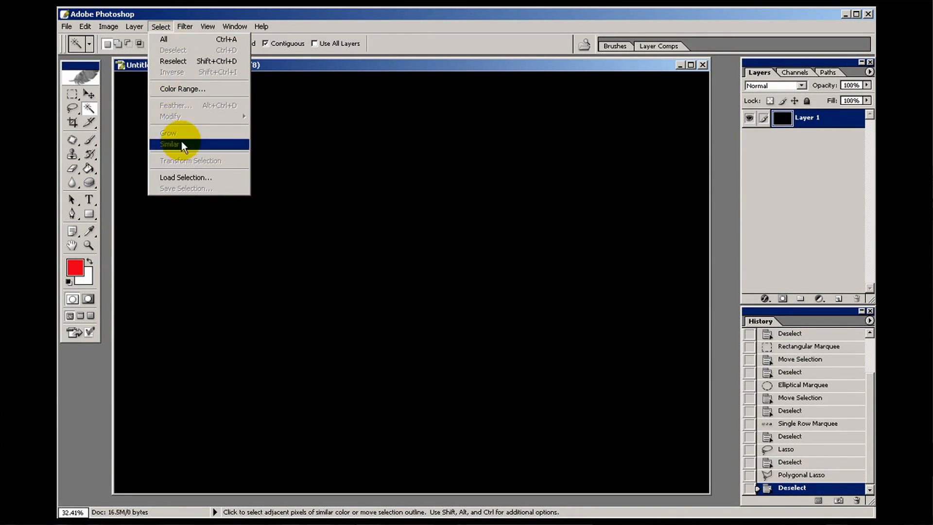
pyautogui.moveTo(175, 89)
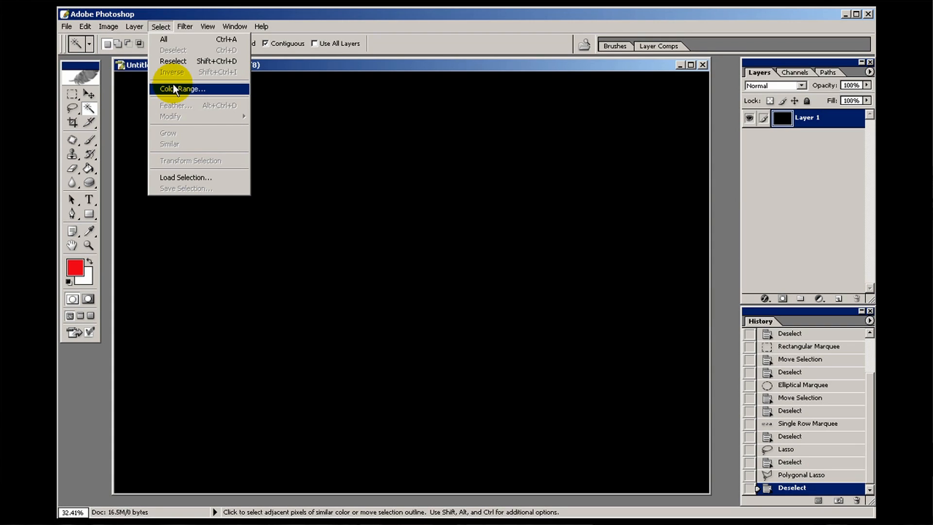
pyautogui.moveTo(176, 161)
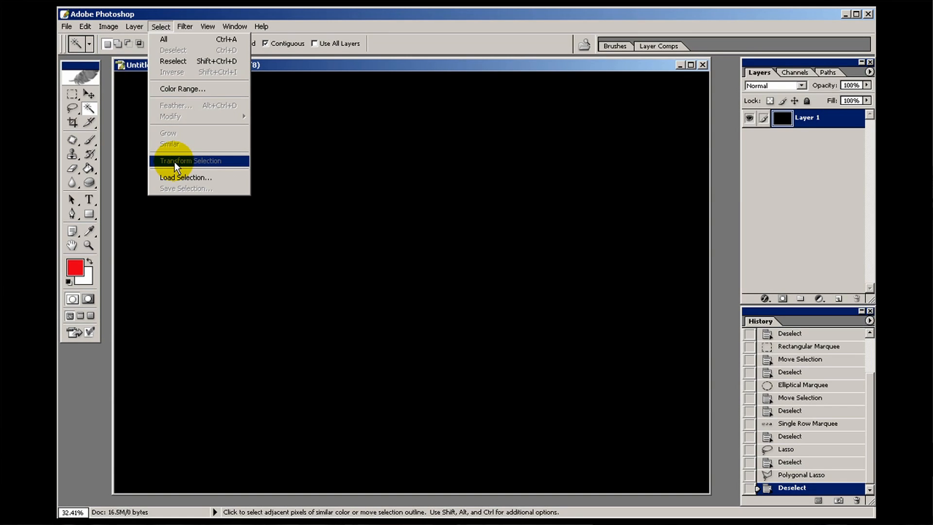
pyautogui.click(262, 26)
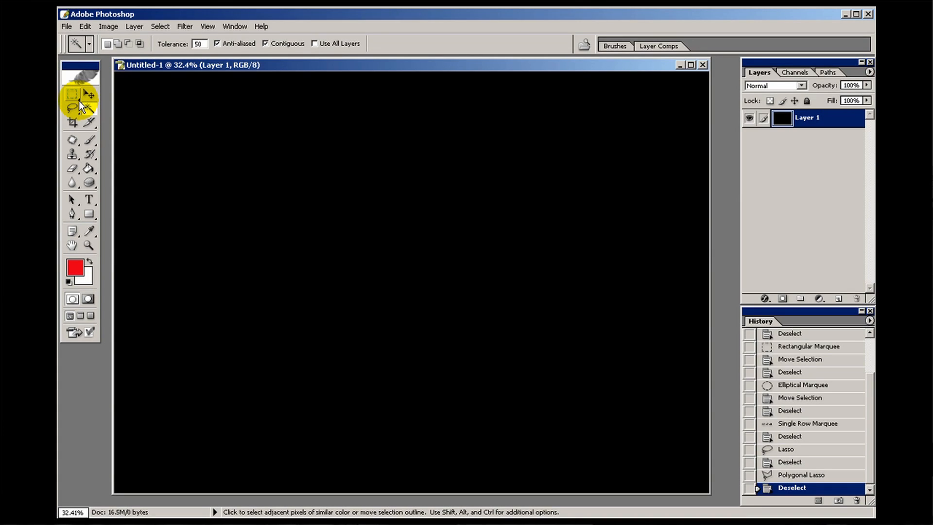
pyautogui.moveTo(75, 95)
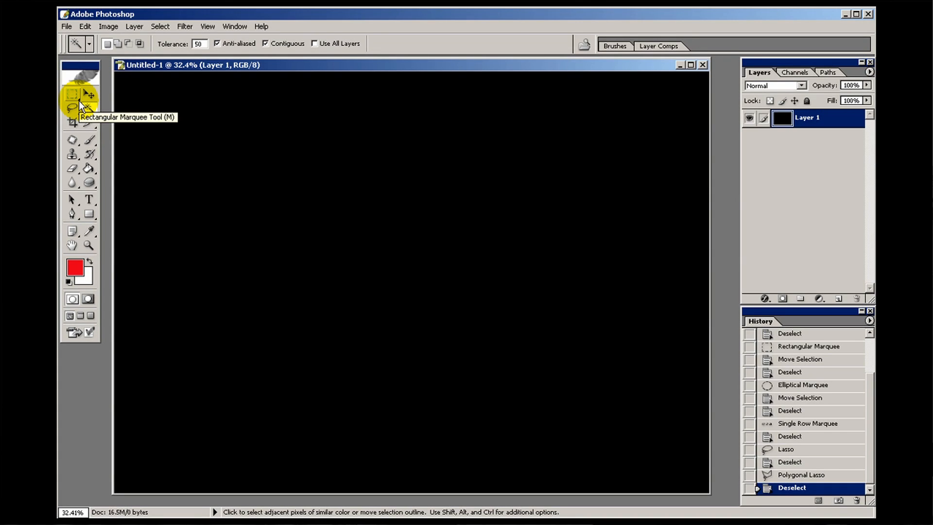
pyautogui.click(73, 95)
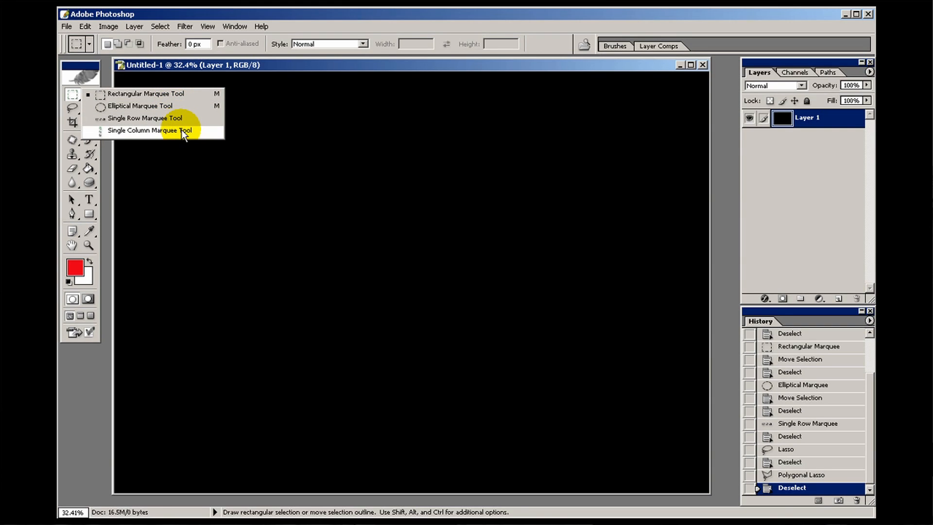
# - Draw a rectangular selection on the black canvas with the Rectangular Marquee Tool
pyautogui.click(150, 130)
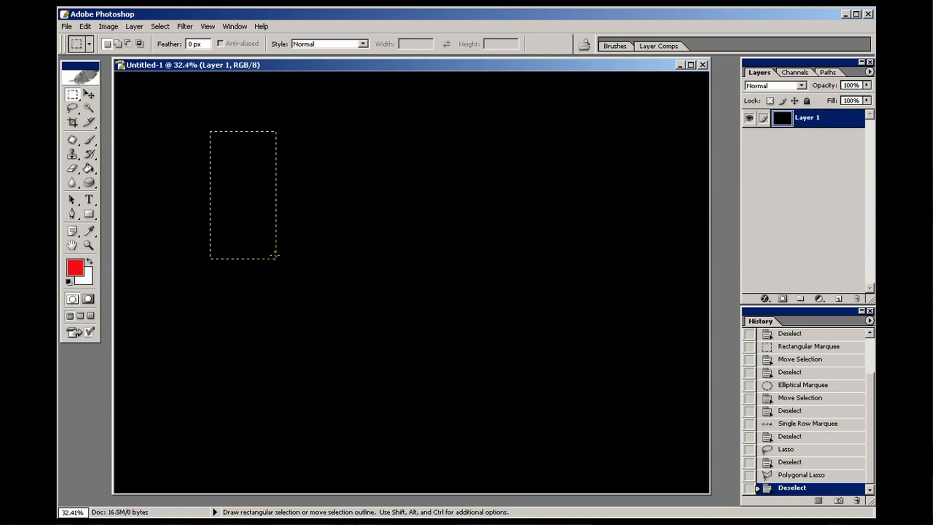
pyautogui.moveTo(275, 256); pyautogui.dragTo(346, 286)
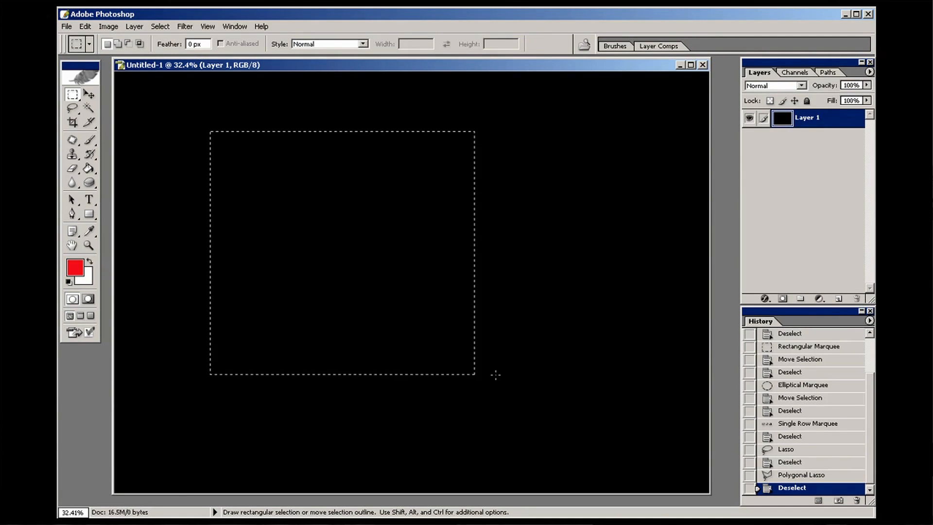
pyautogui.moveTo(474, 376); pyautogui.dragTo(449, 292)
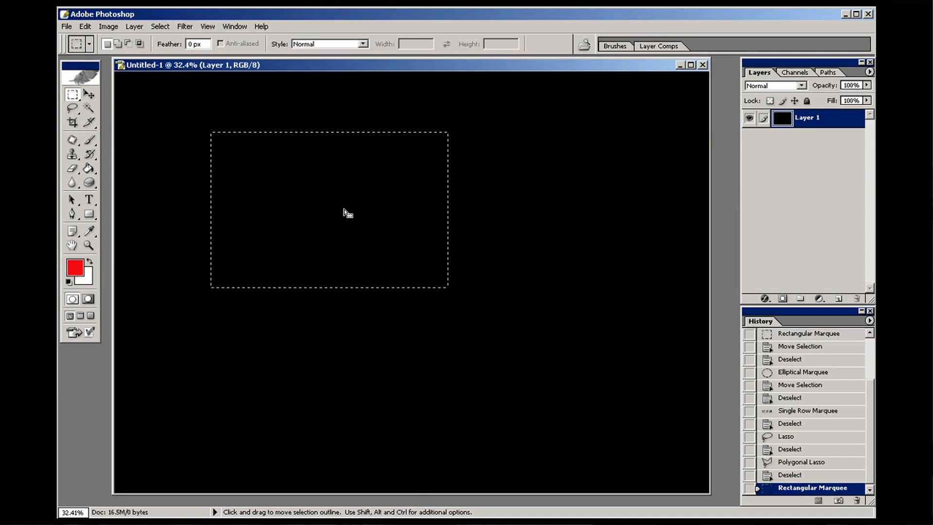
# - Move the rectangular selection right, then back toward the upper left, and clear it
pyautogui.moveTo(345, 213); pyautogui.dragTo(541, 242)
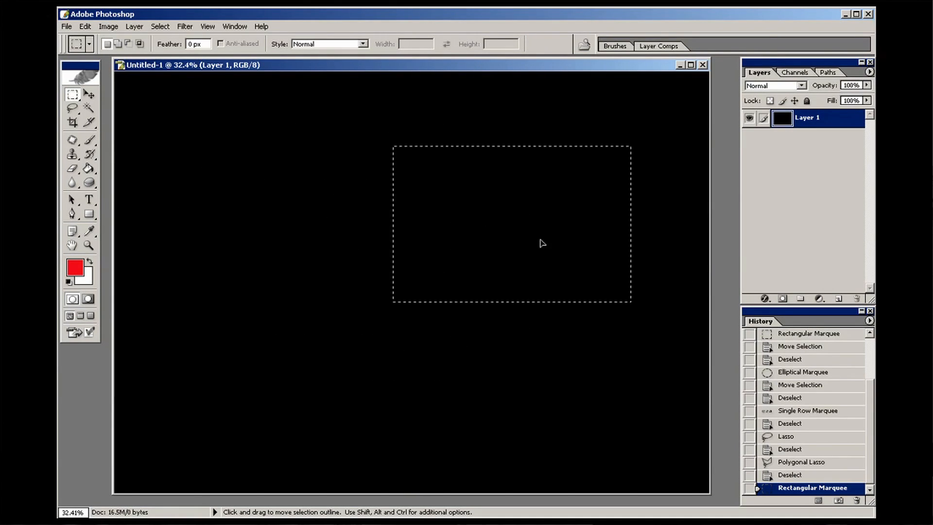
pyautogui.moveTo(542, 243); pyautogui.dragTo(330, 199)
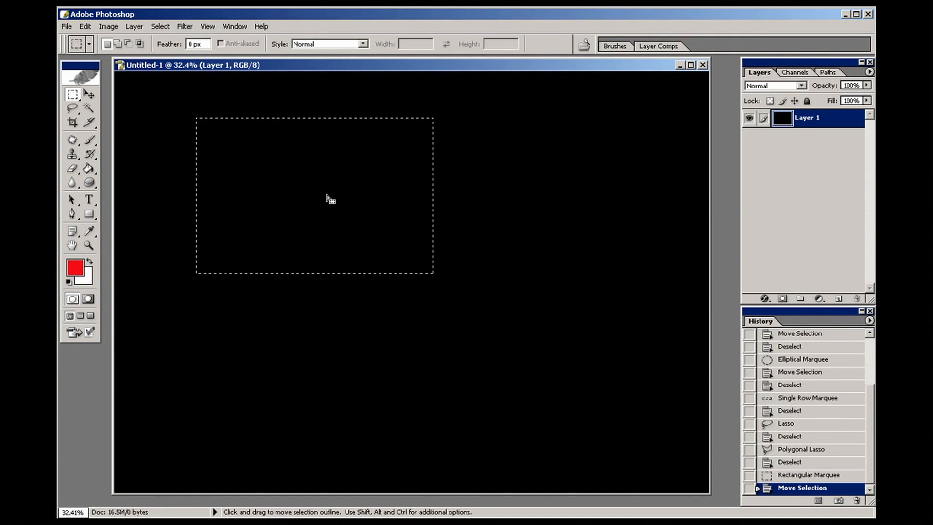
pyautogui.click(160, 26)
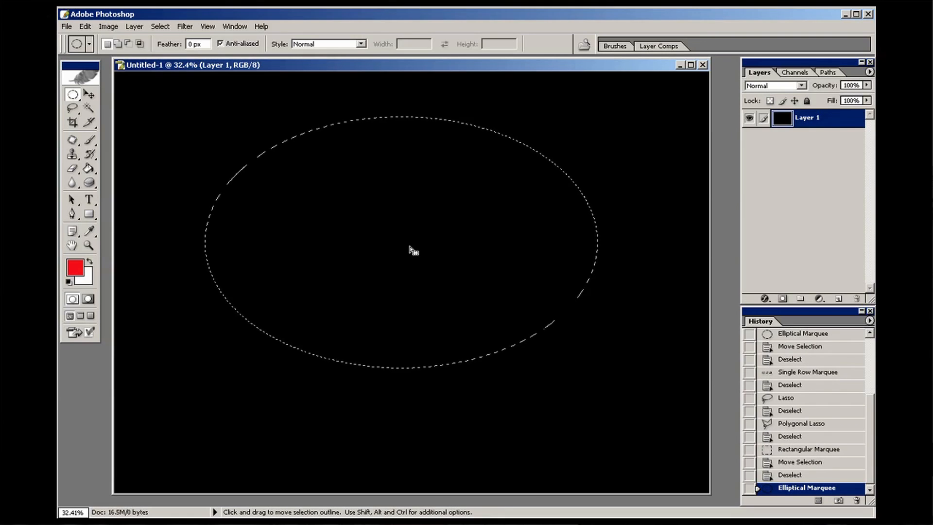
# - Move the elliptical selection slightly, then bring up the marquee shape variants again
pyautogui.moveTo(413, 250); pyautogui.dragTo(404, 251)
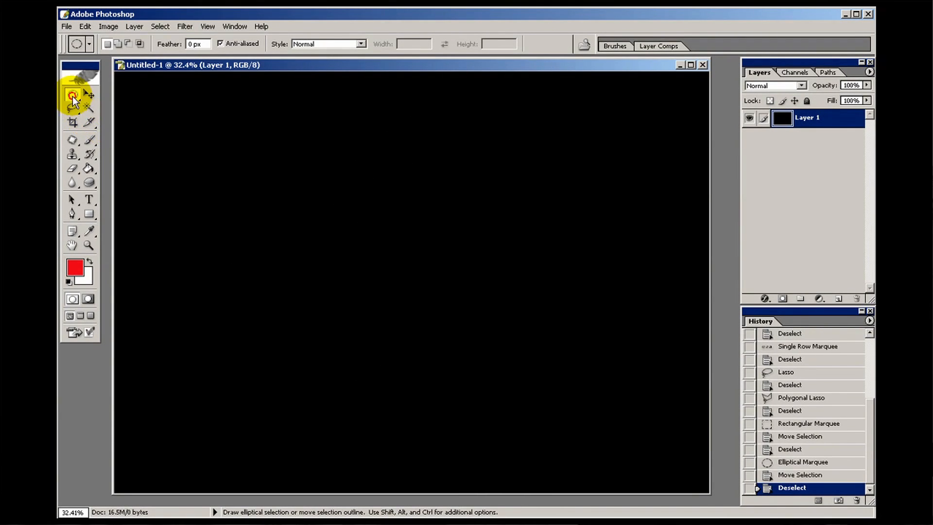
pyautogui.click(72, 96)
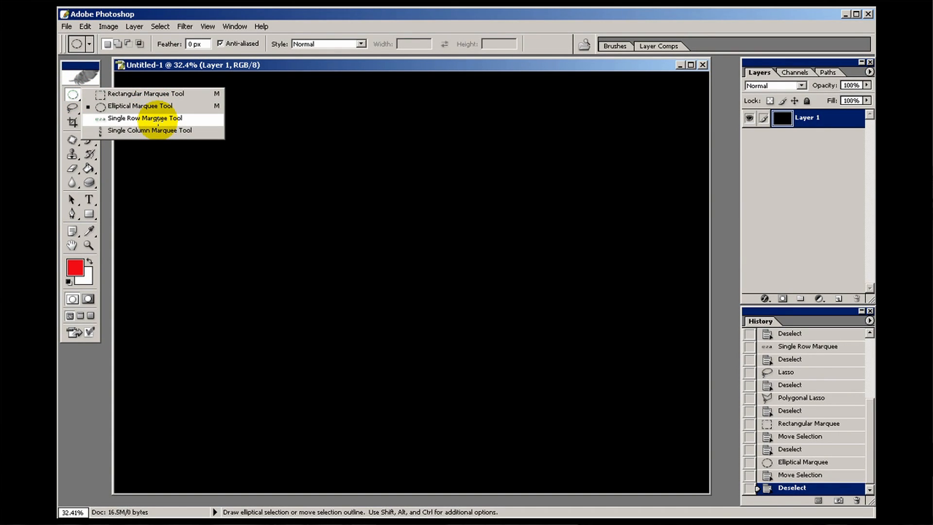
# - Switch to the Single Row Marquee Tool for one-pixel row selections
pyautogui.click(145, 117)
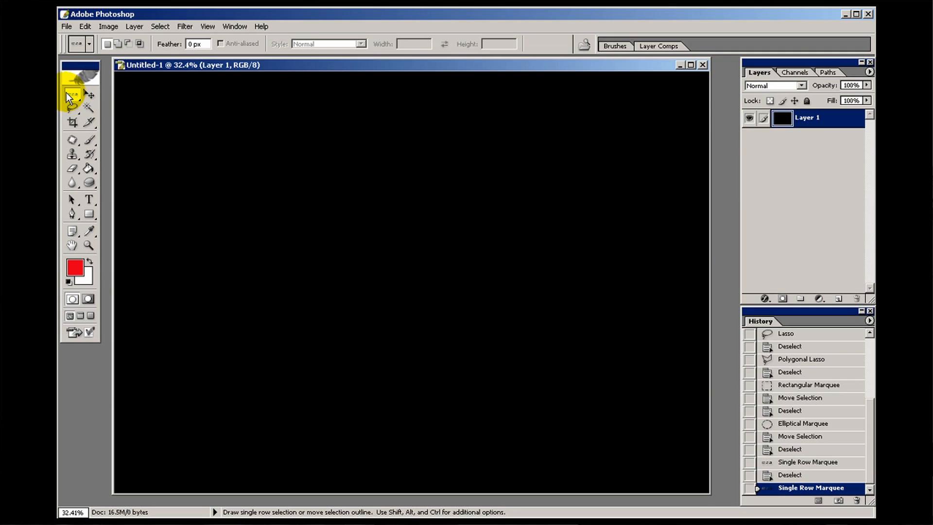
pyautogui.moveTo(70, 98)
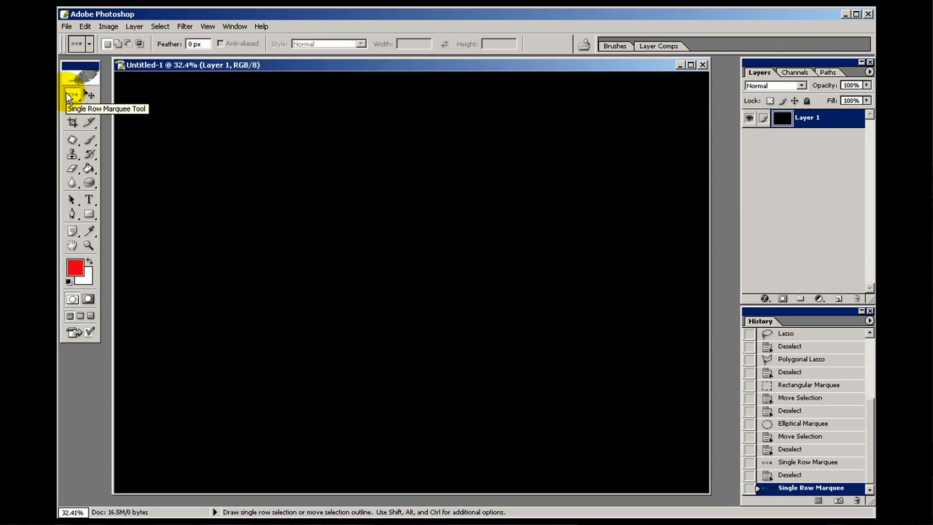